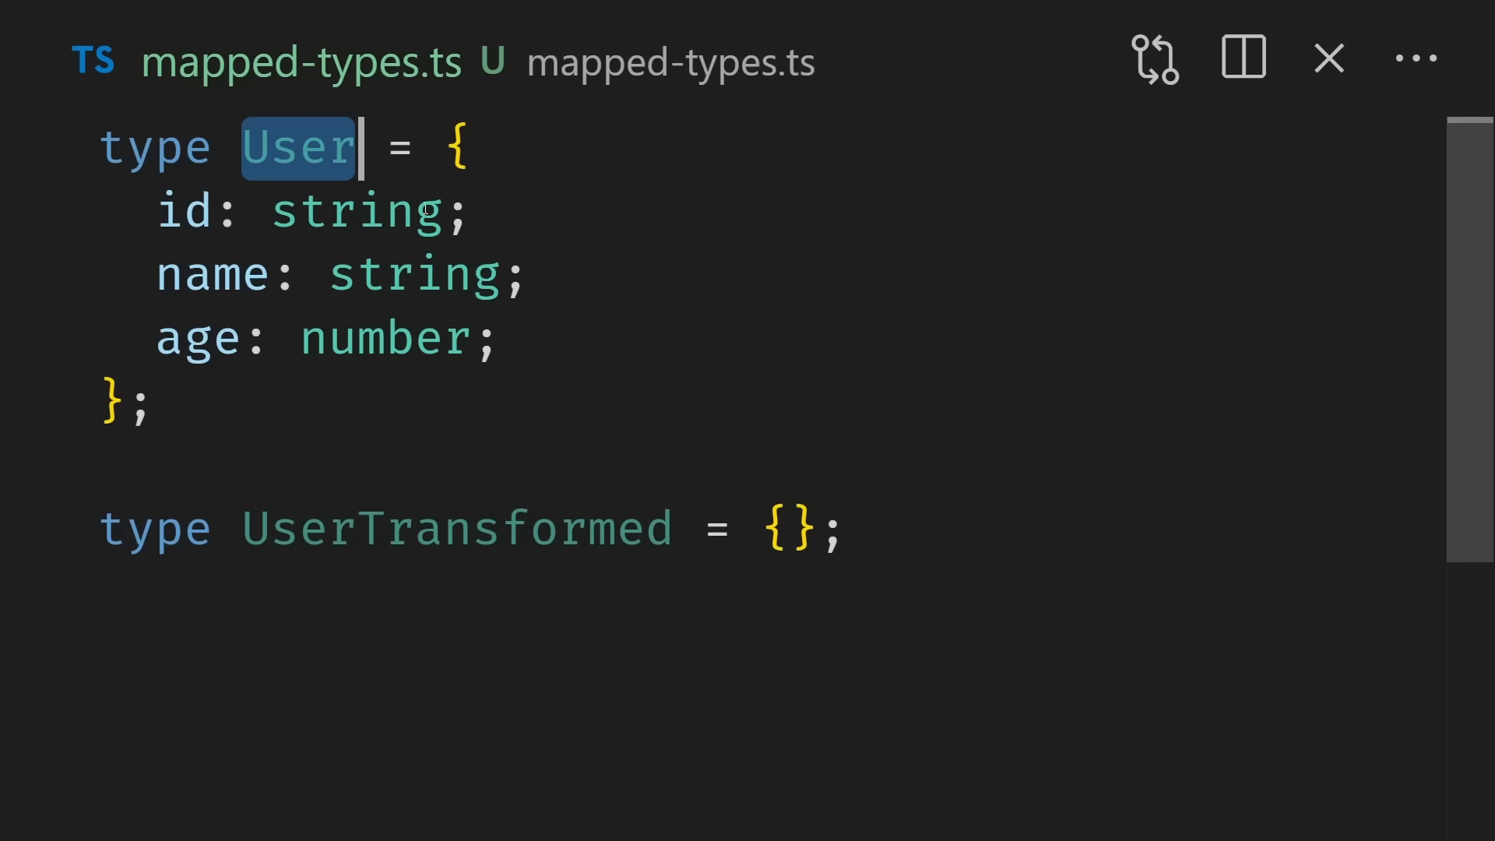
Step: Select the User type name to map UserTransformed over its keys with [K in keyof User]: K
{"action": "double_click", "coordinate": [456, 530]}
{"action": "type", "text": "[K in keyof User]: K;"}
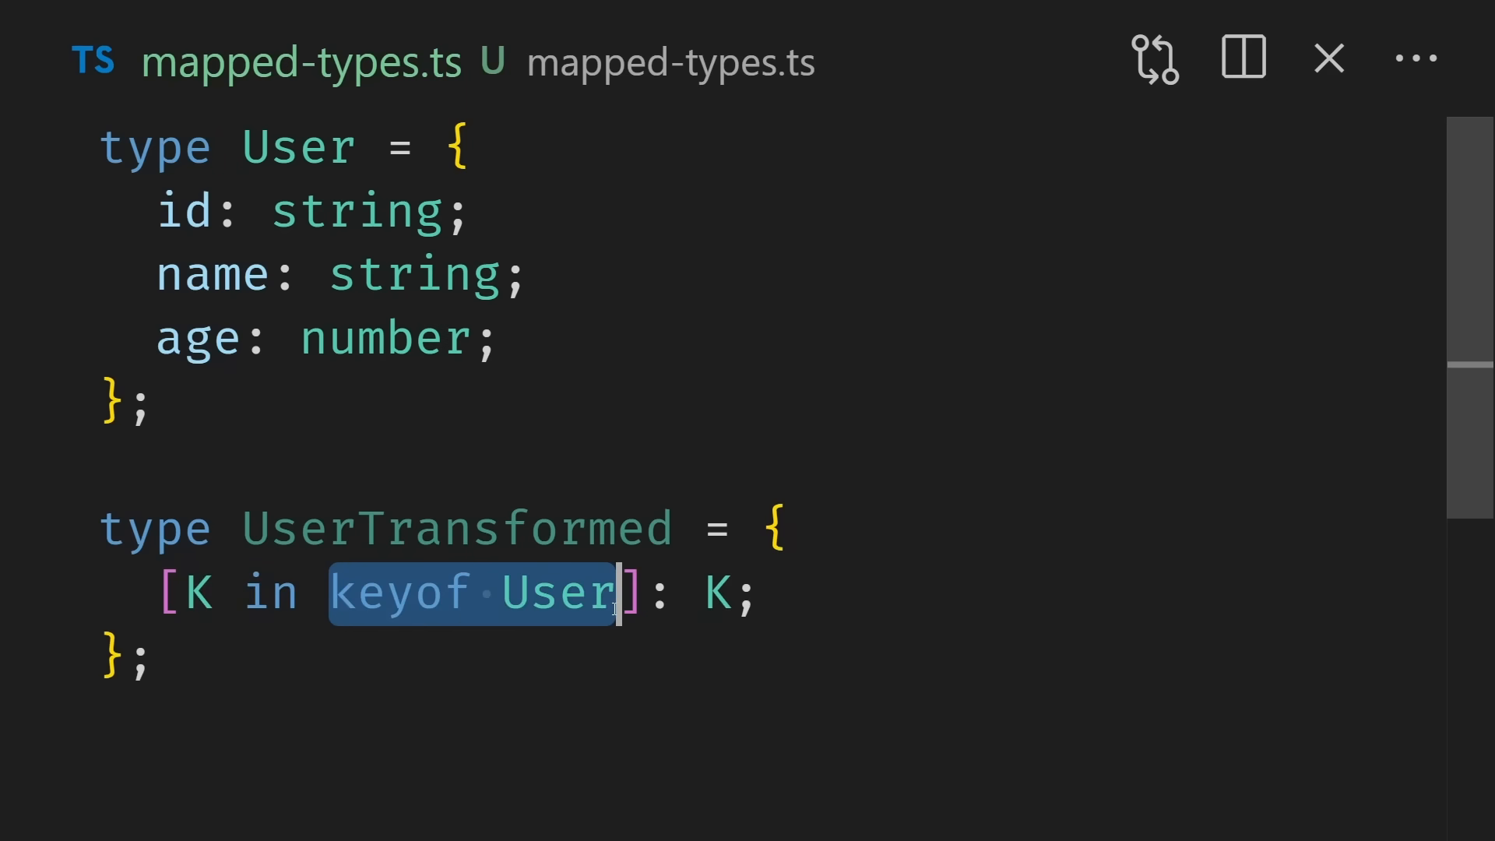
{"action": "mouse_move", "coordinate": [561, 591]}
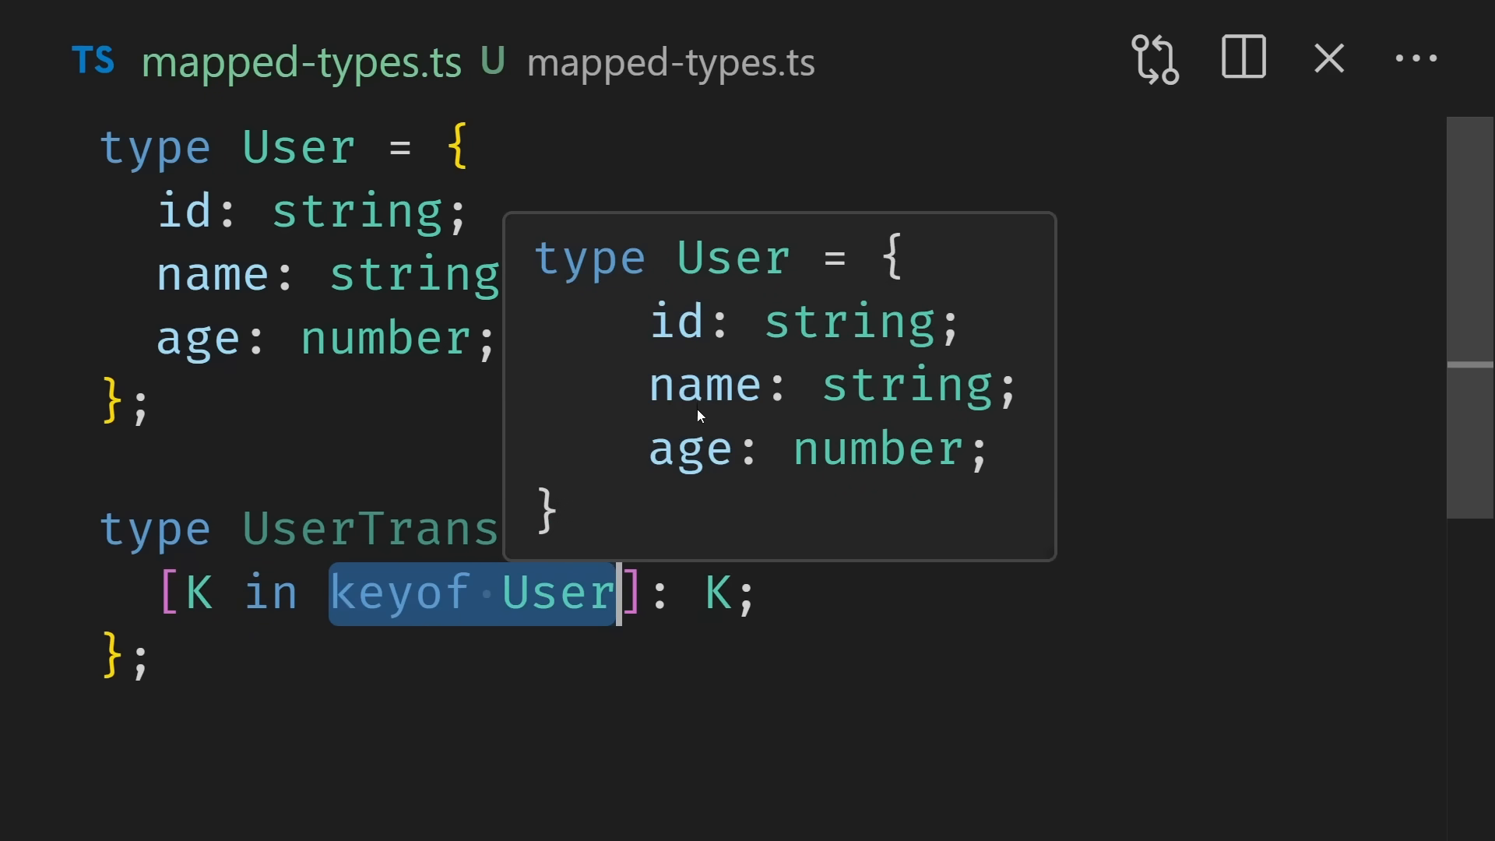
{"action": "mouse_move", "coordinate": [696, 462]}
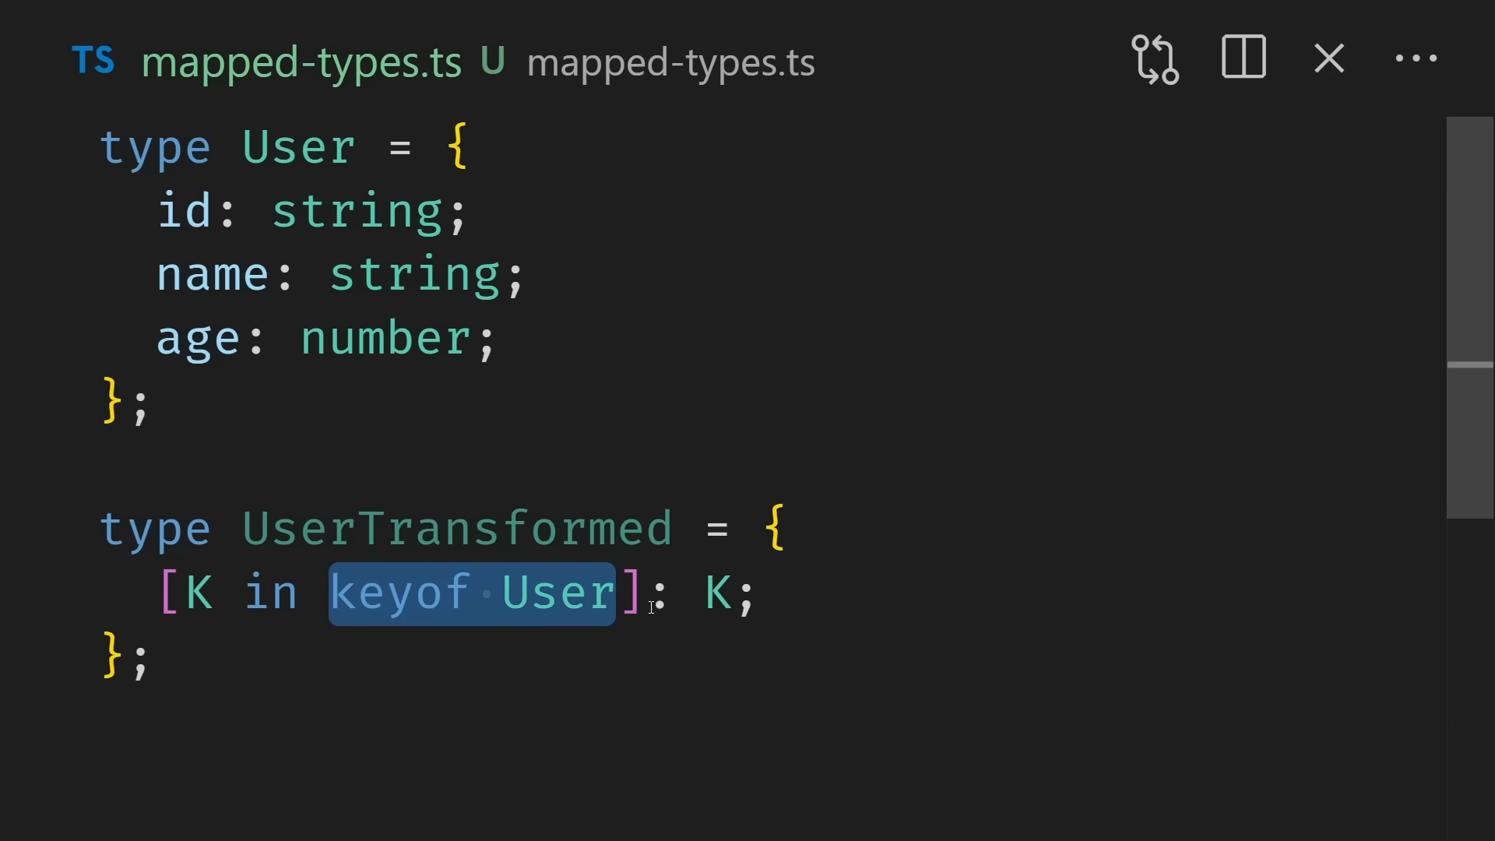
Step: Inspect the K value type and keyof User, then clear the trailing K
{"action": "left_click", "coordinate": [725, 591]}
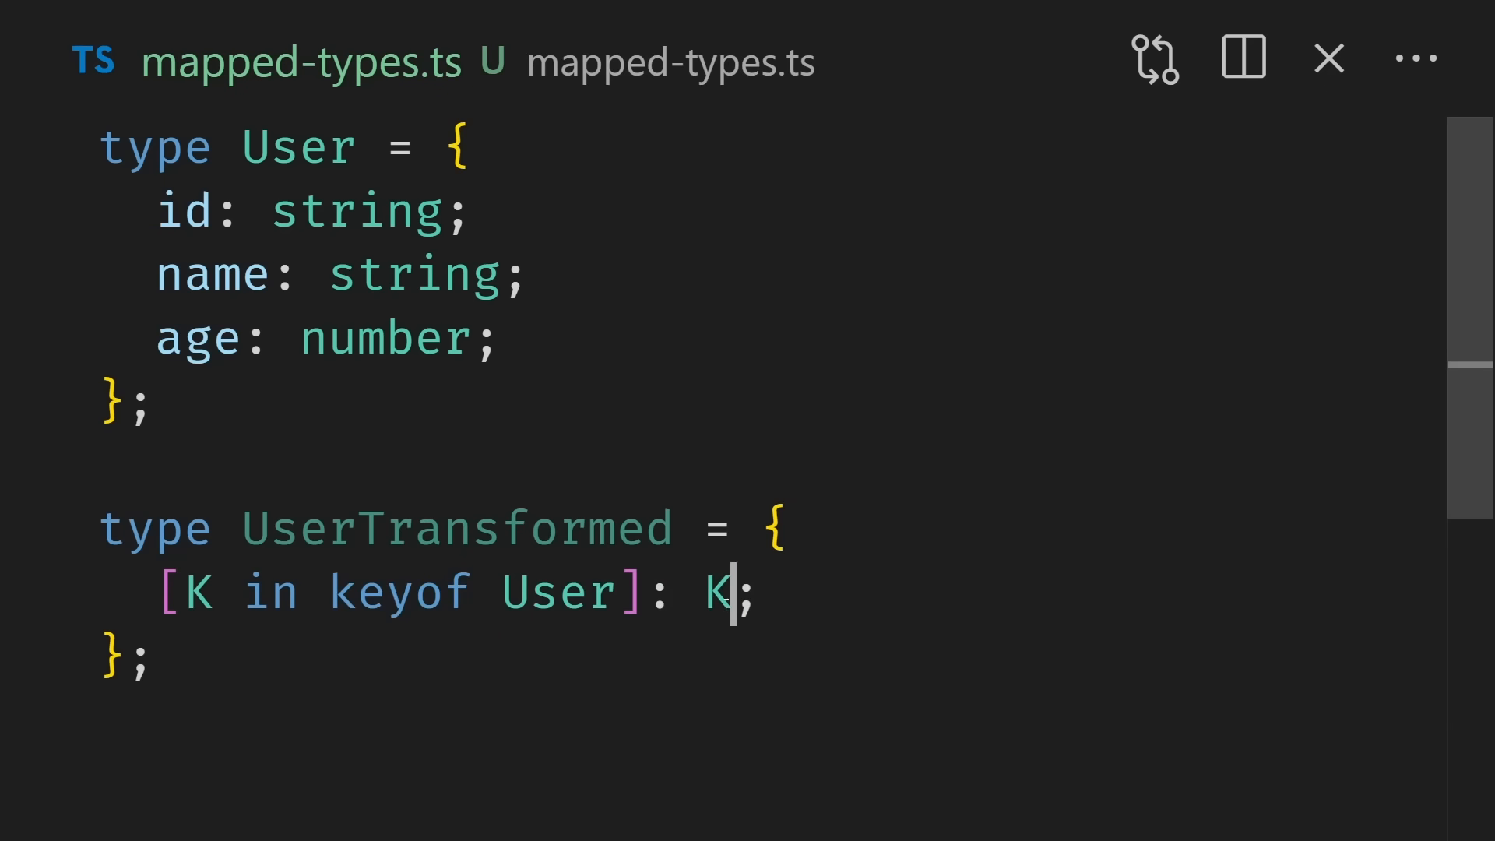
{"action": "double_click", "coordinate": [715, 591]}
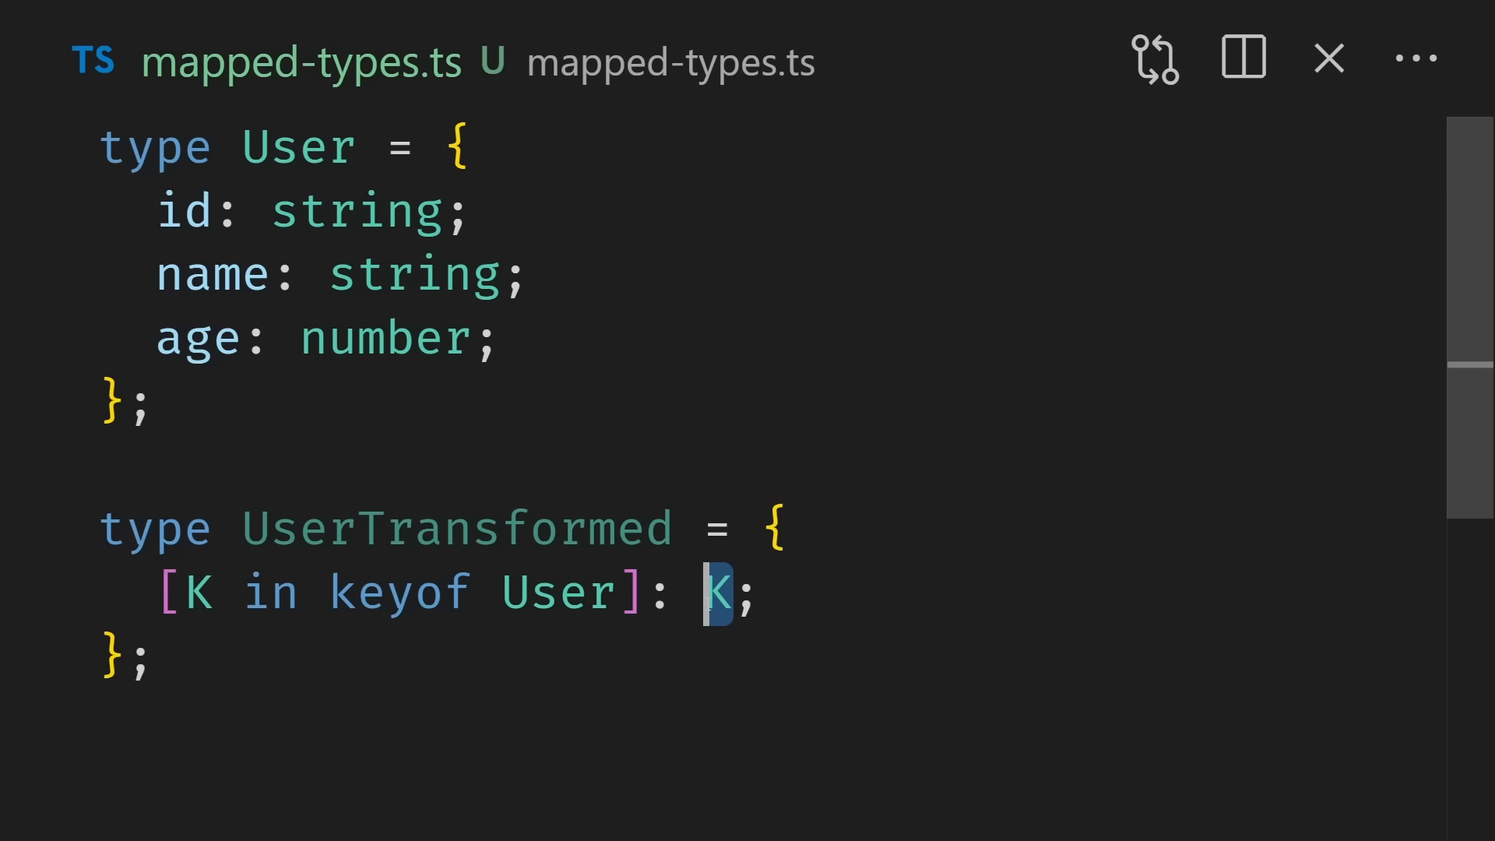
{"action": "double_click", "coordinate": [557, 591]}
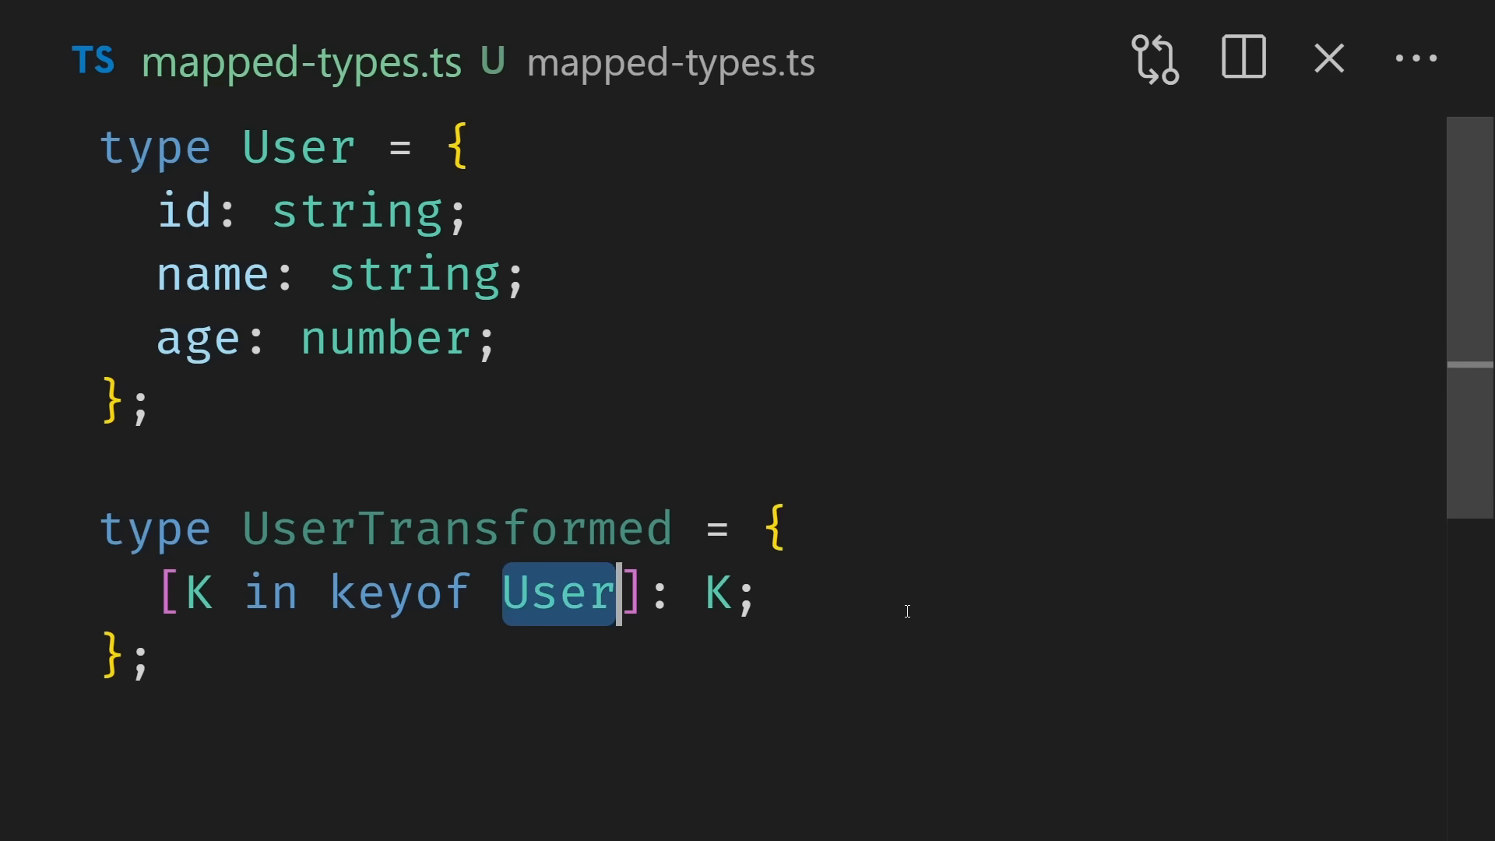
{"action": "mouse_move", "coordinate": [348, 596]}
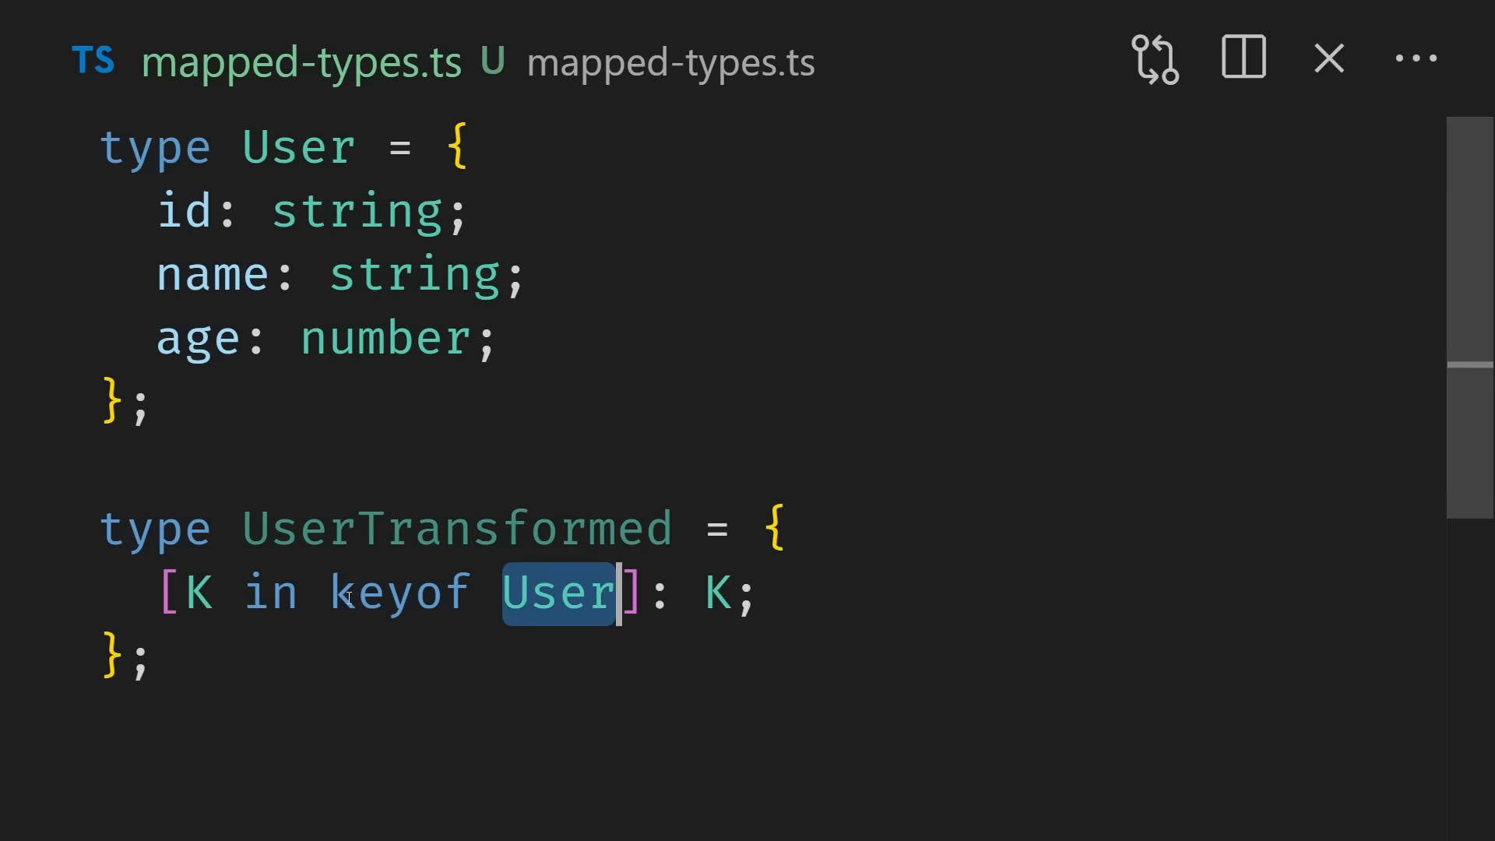
{"action": "mouse_move", "coordinate": [458, 530]}
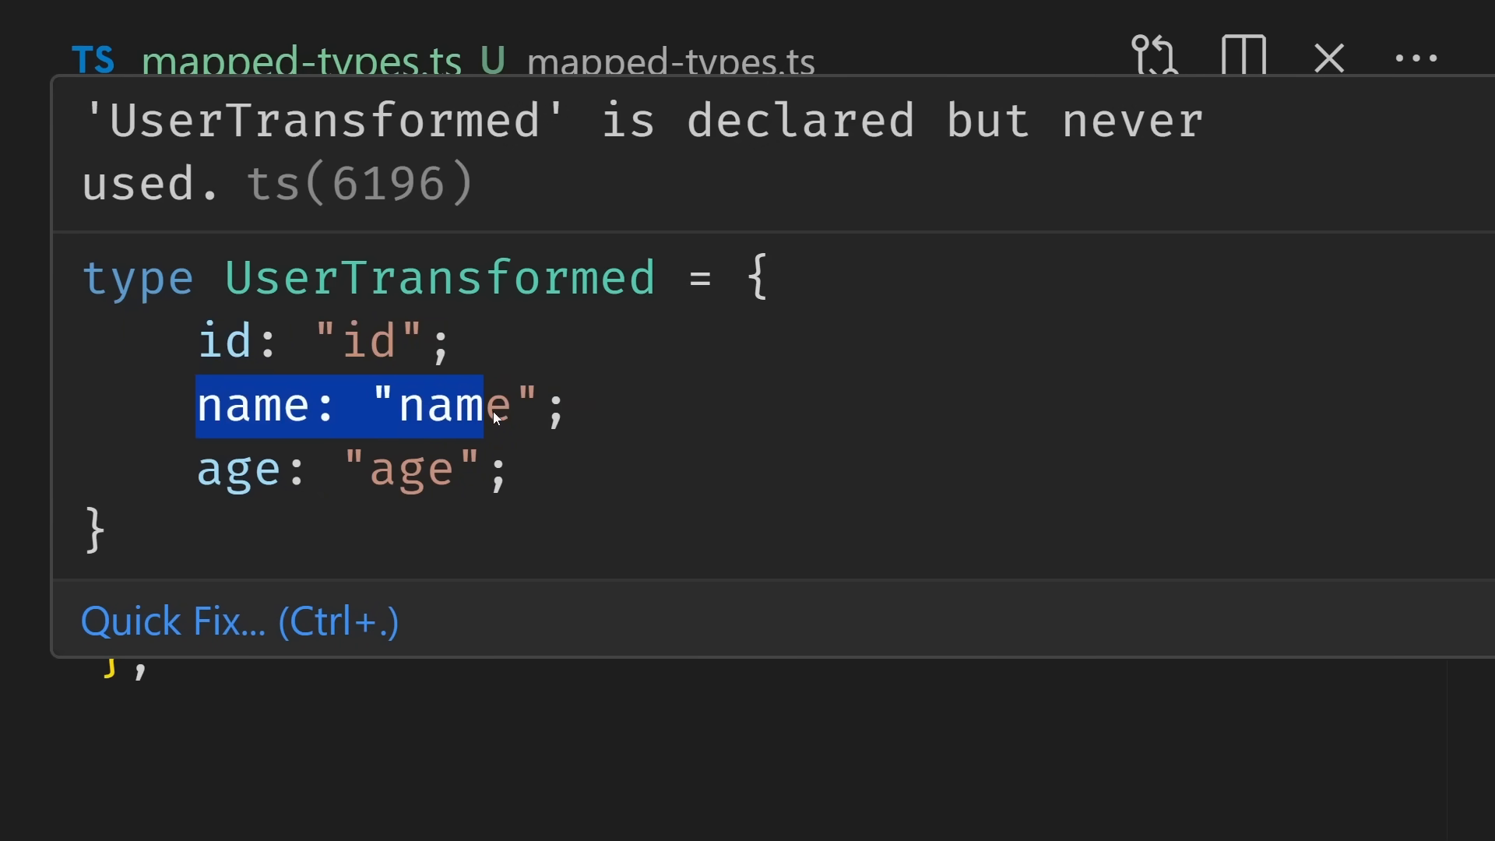
{"action": "left_click", "coordinate": [539, 485]}
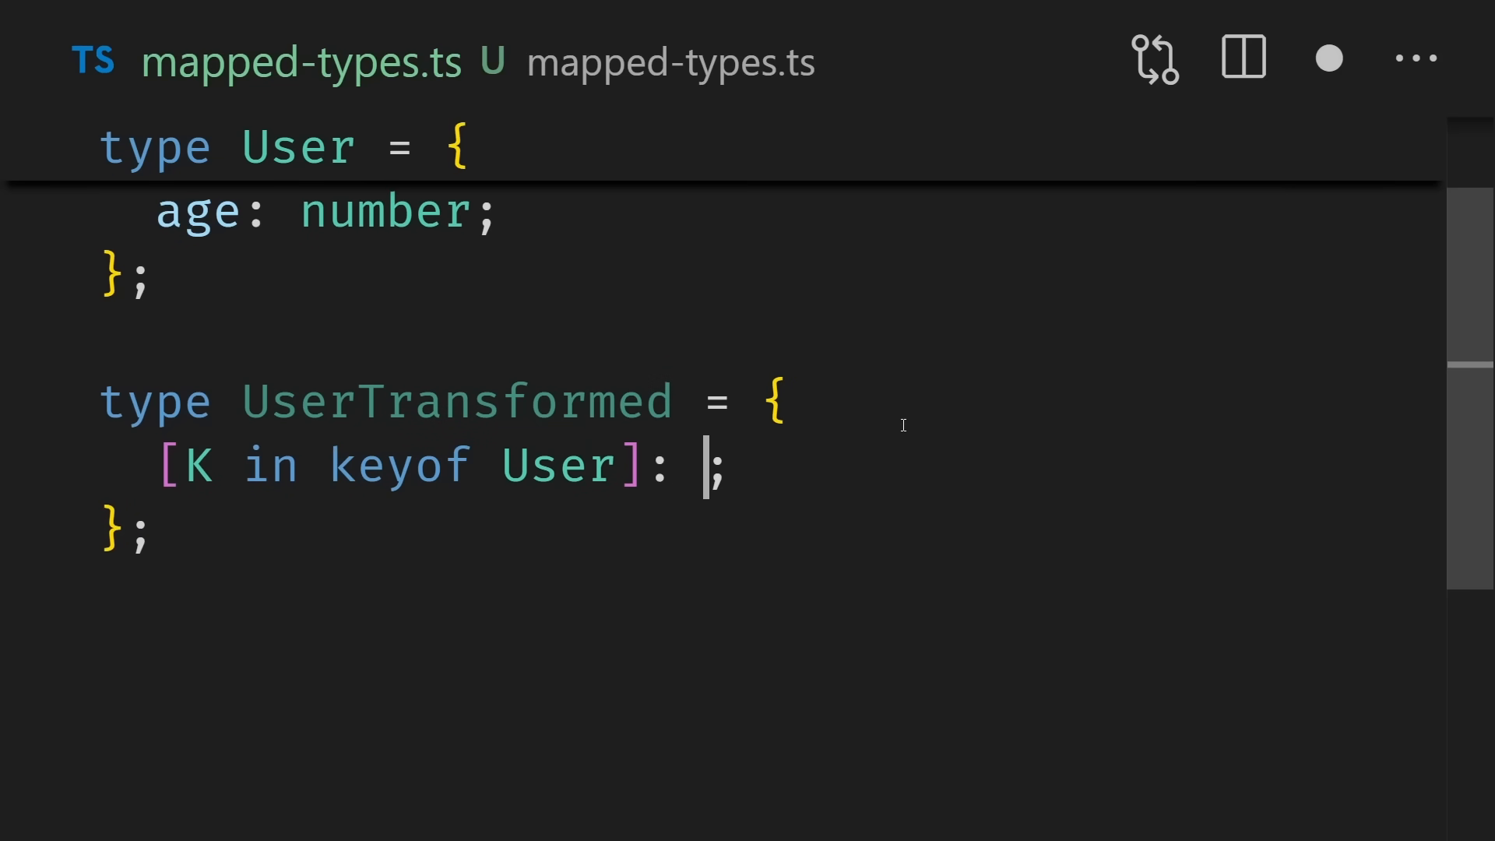
Step: Type the property type as User[K], trying readonly and ? modifiers
{"action": "type", "text": "User[K"}
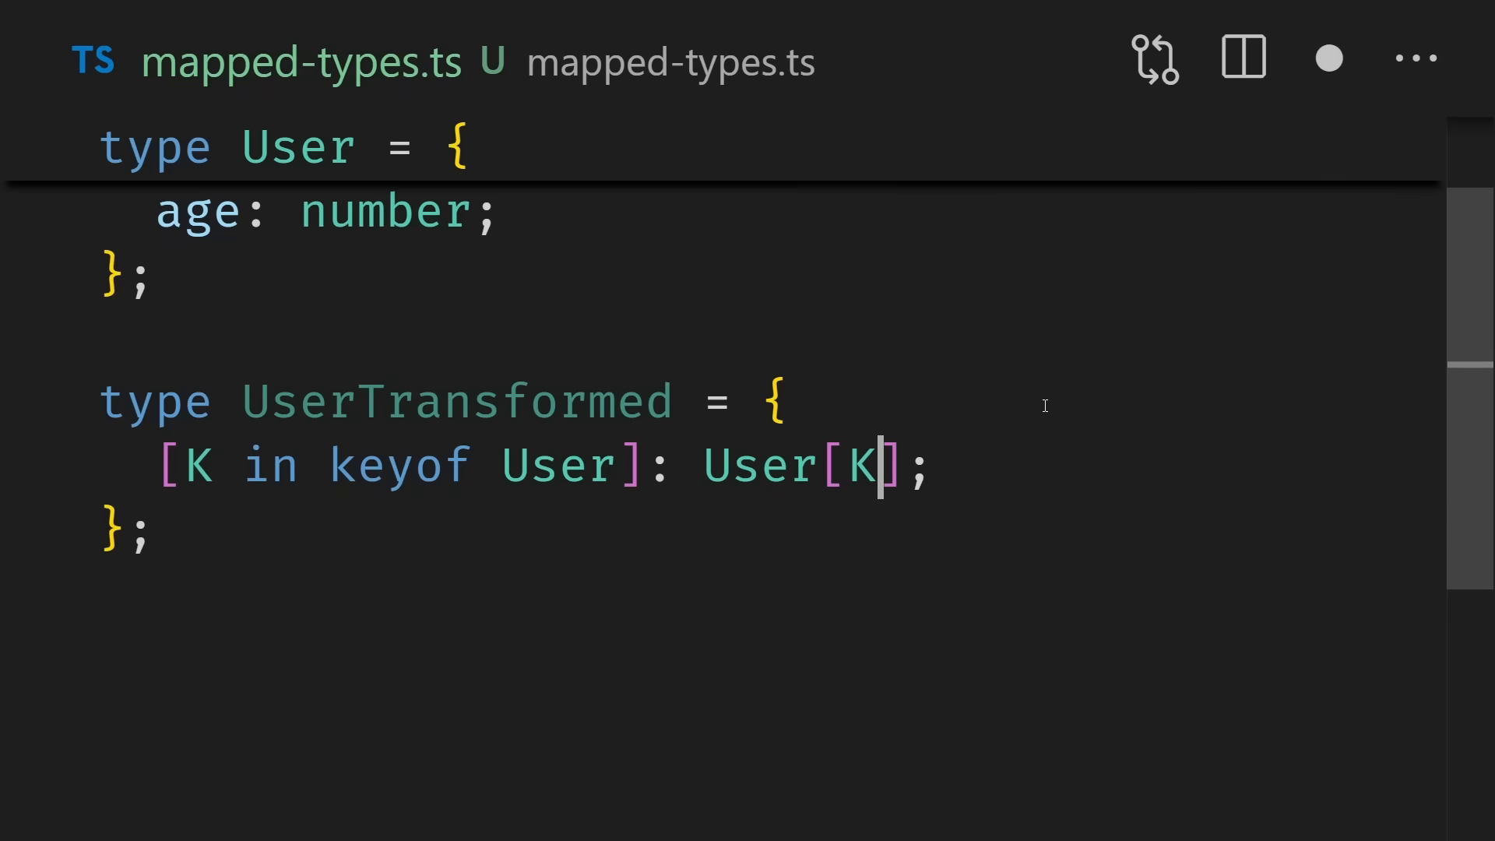
{"action": "scroll", "scroll_direction": "up", "scroll_amount": 3}
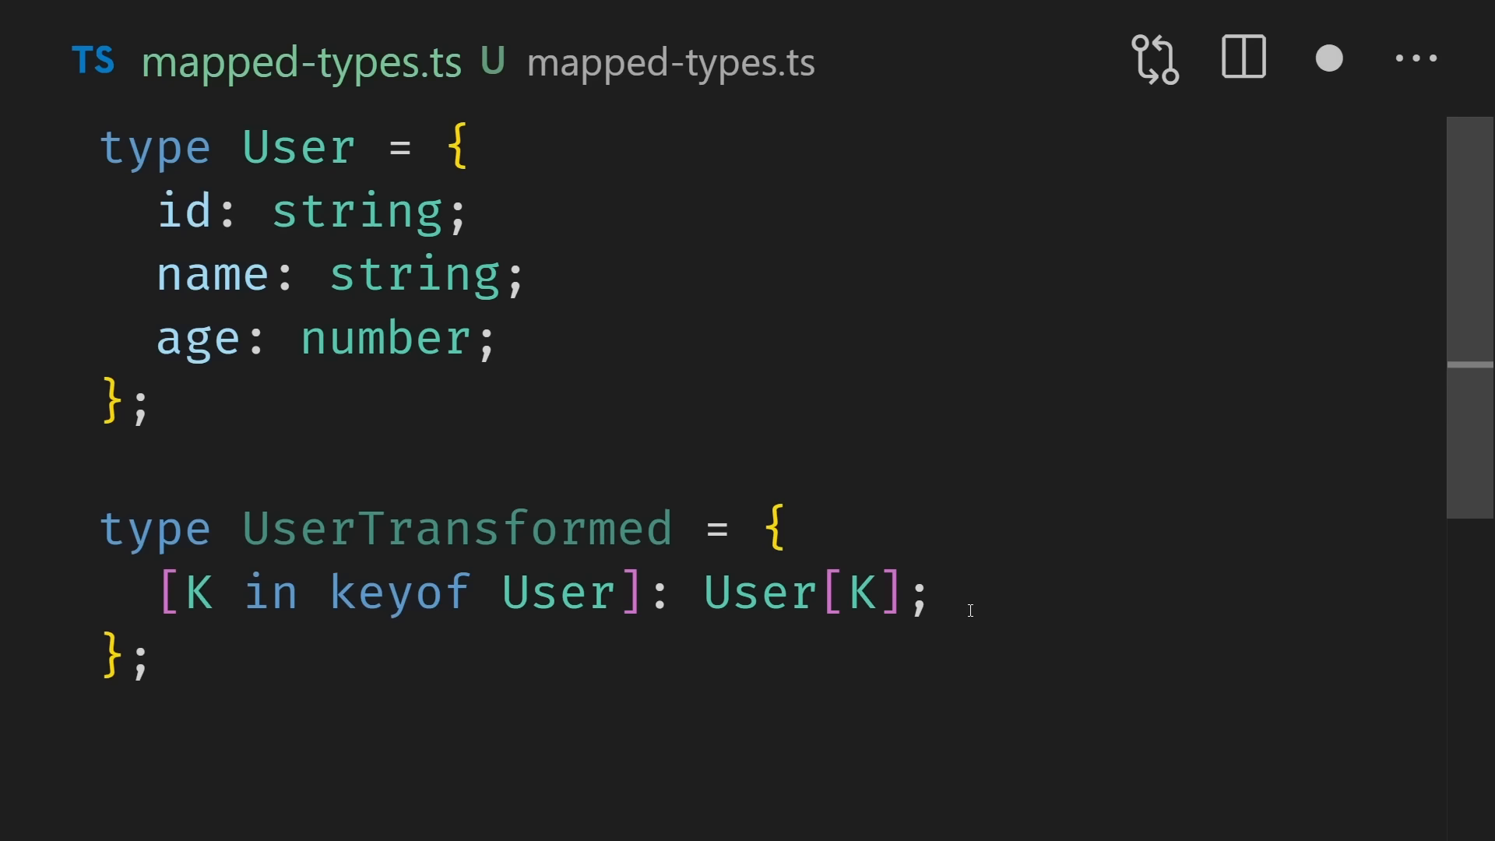
{"action": "type", "text": "readonly"}
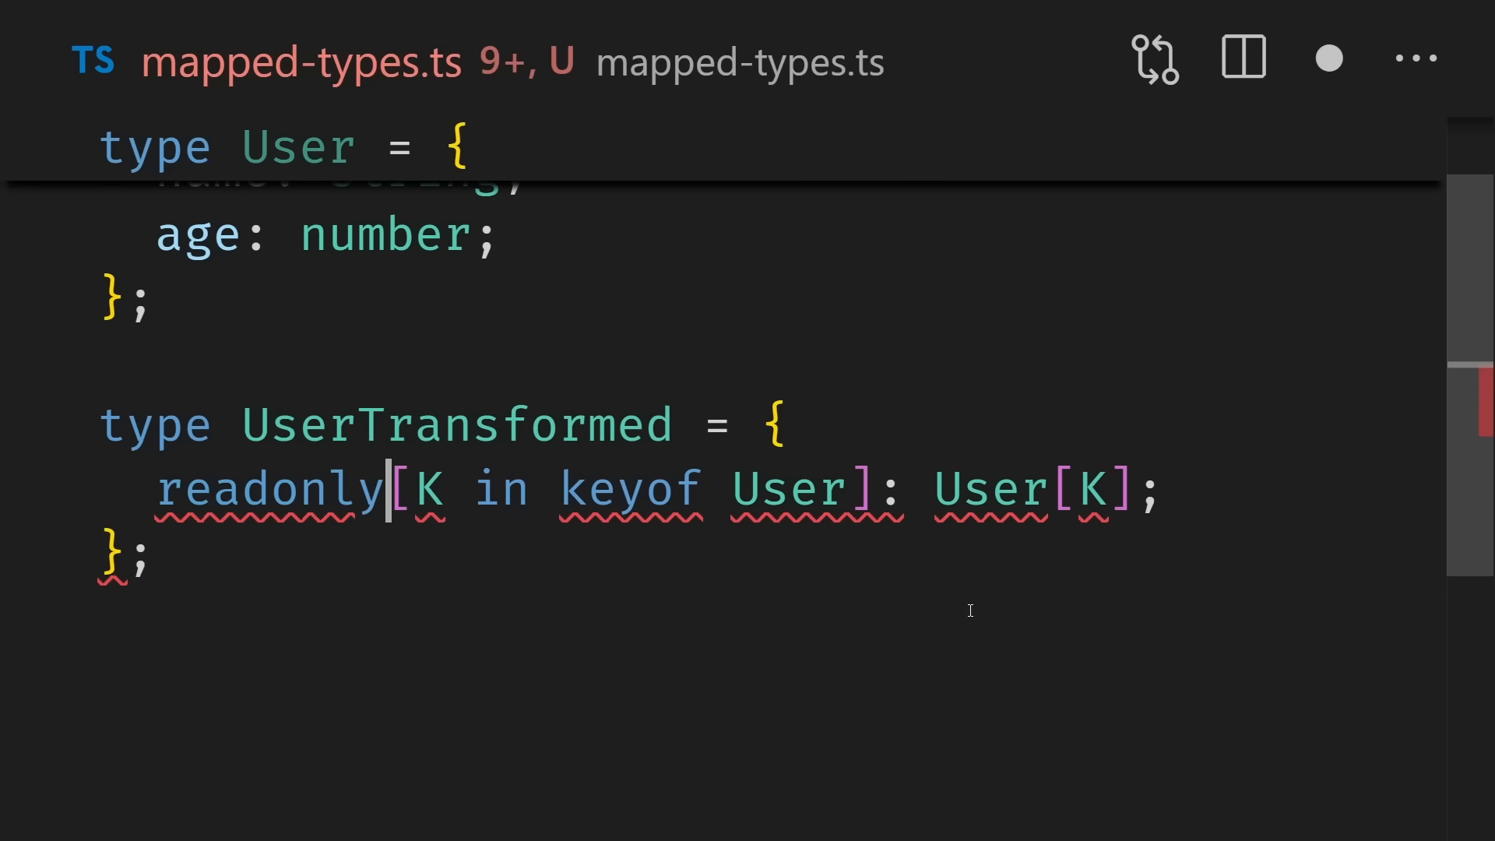
{"action": "type", "text": "?"}
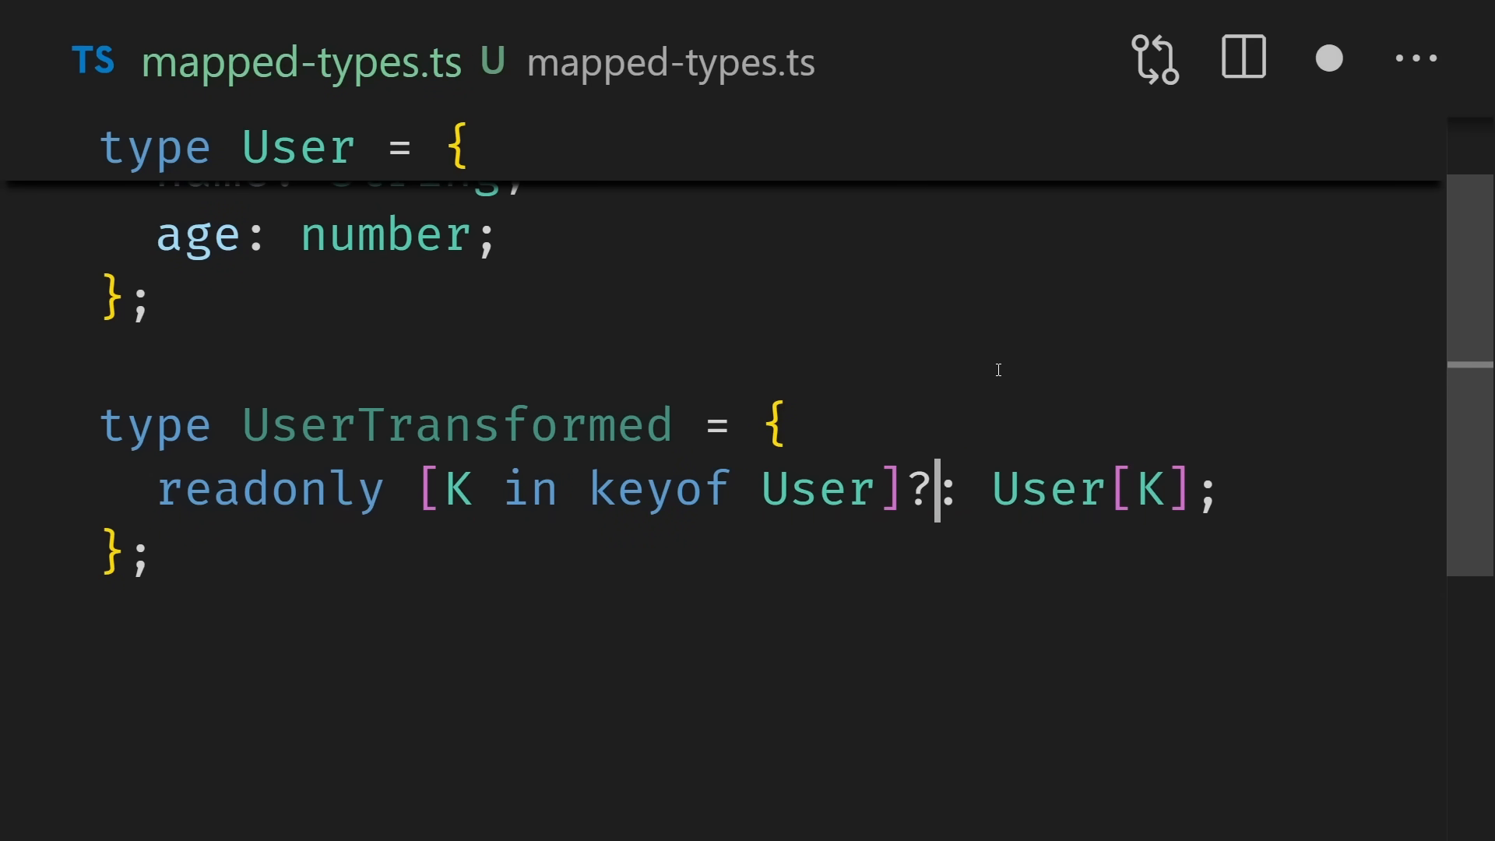
{"action": "mouse_move", "coordinate": [455, 311]}
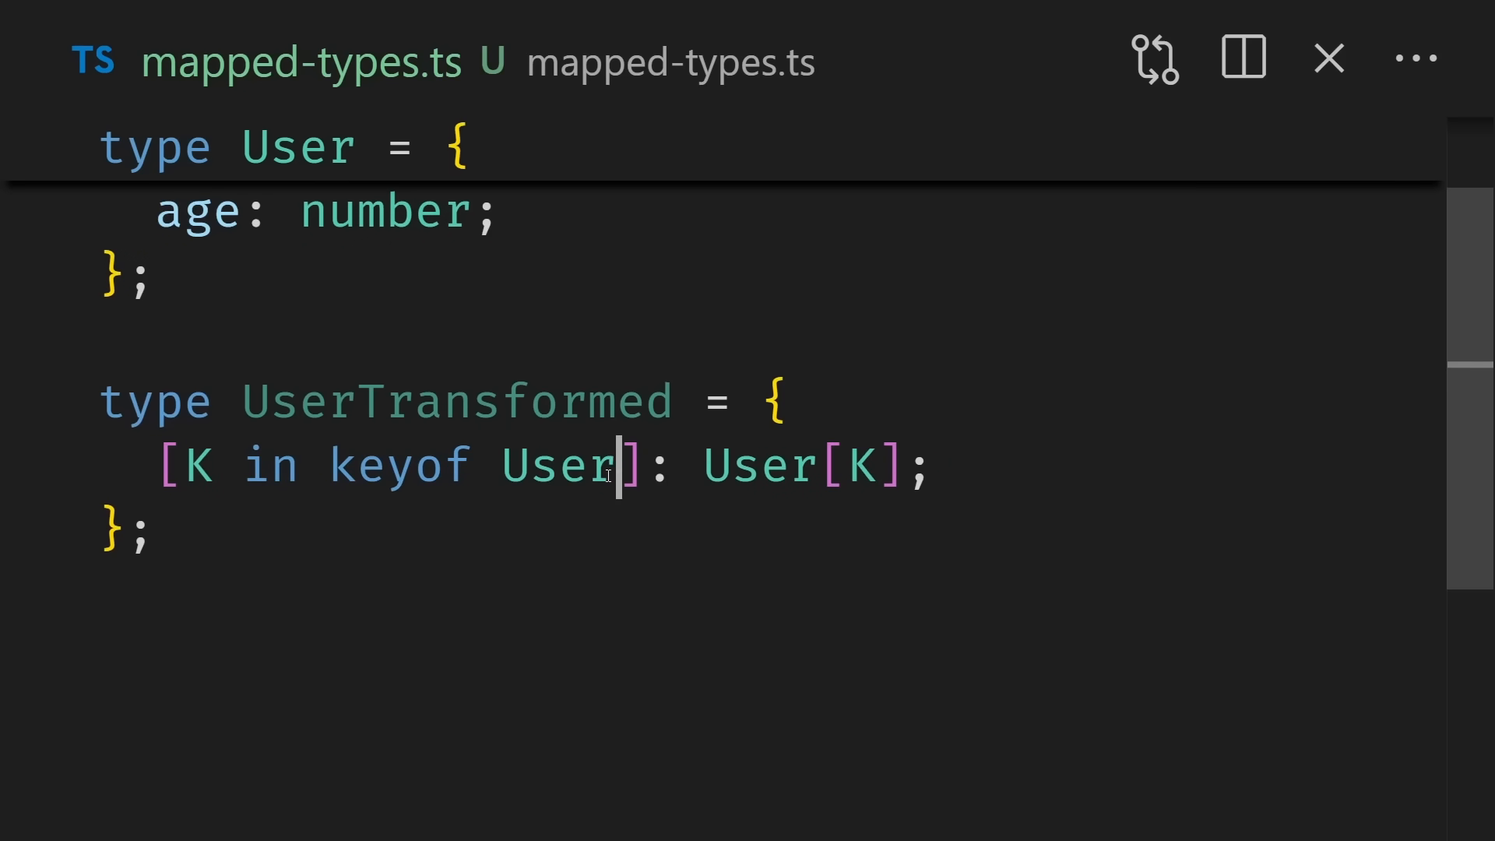
Step: Add key remapping after keyof User: as `get${Capitalize<K>}`
{"action": "double_click", "coordinate": [372, 467]}
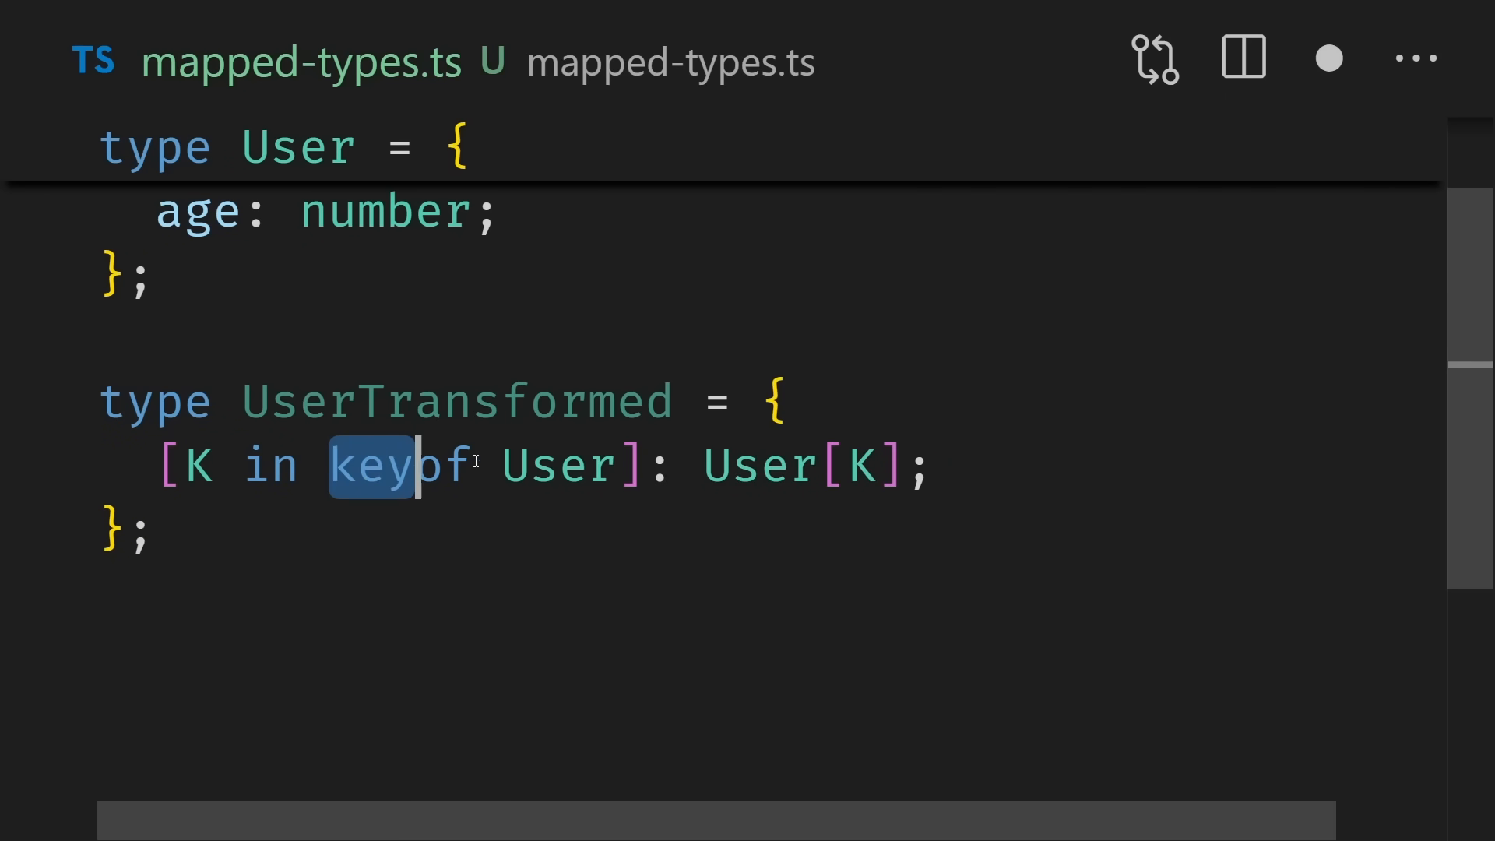
{"action": "type", "text": "as Capitalize<K>"}
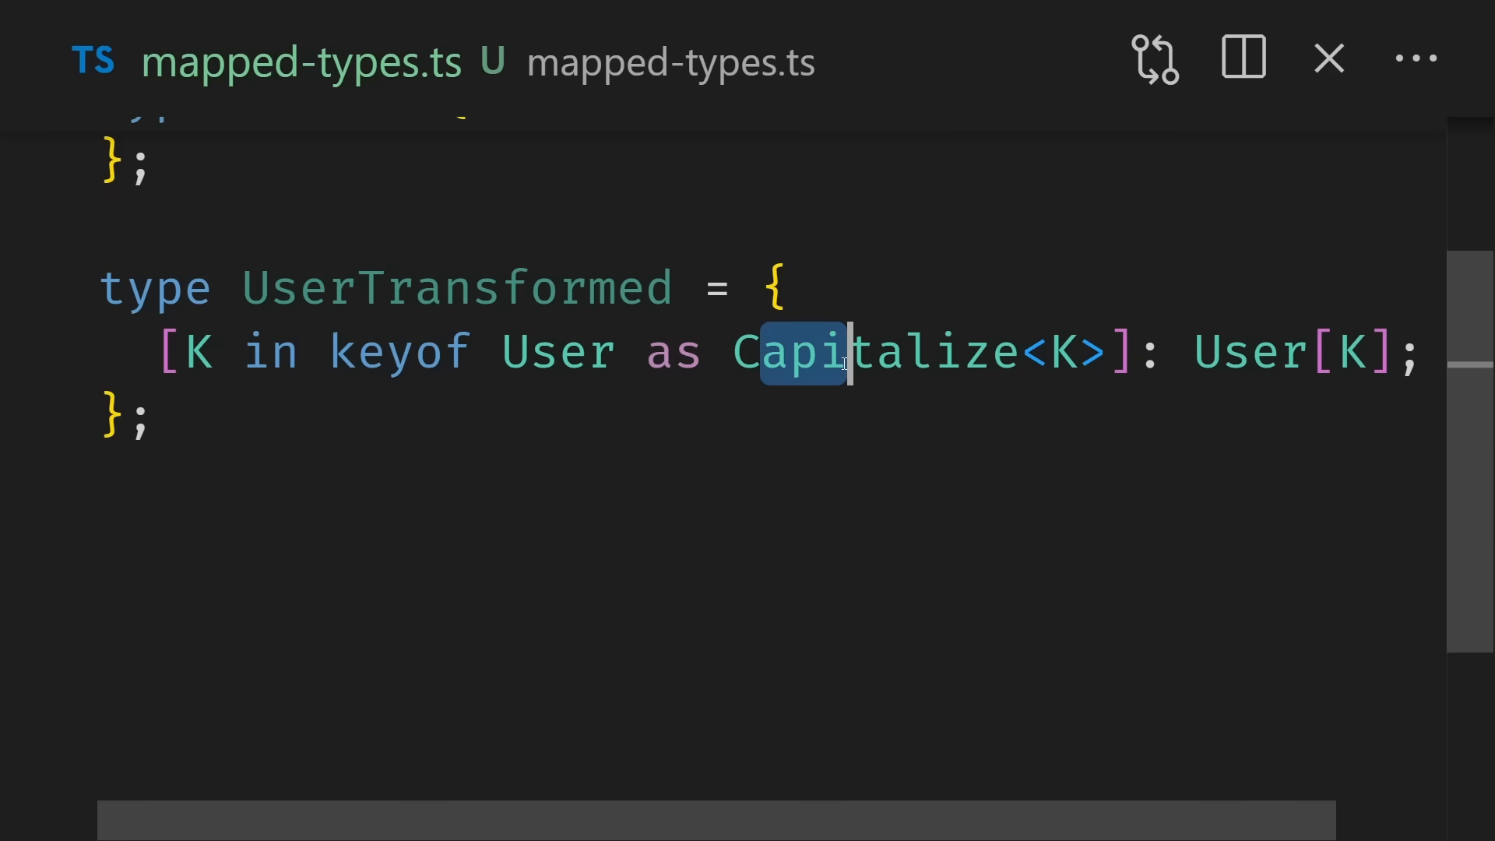
{"action": "mouse_move", "coordinate": [453, 288]}
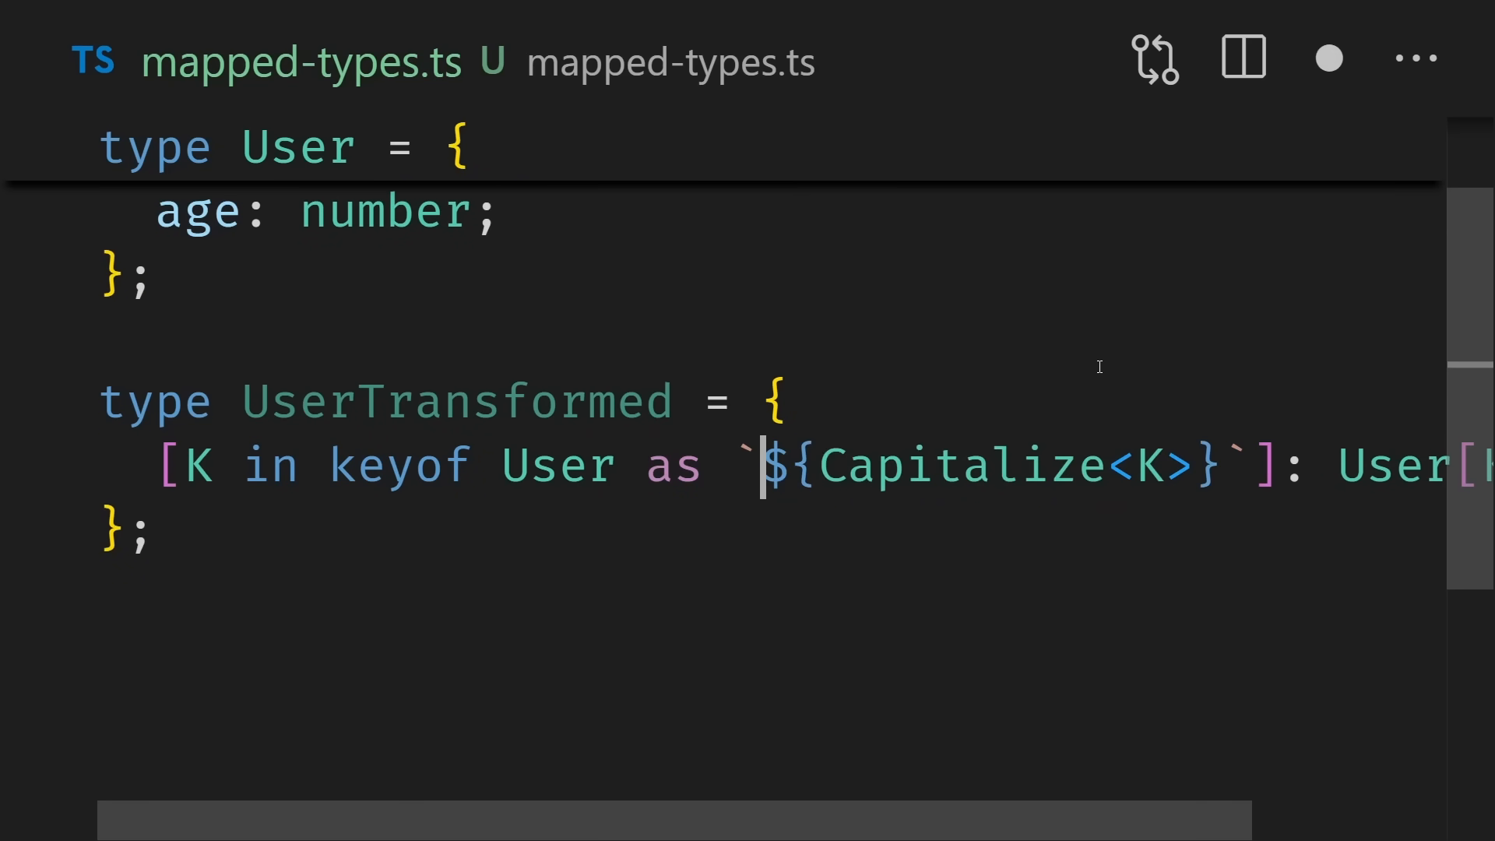
{"action": "type", "text": "get"}
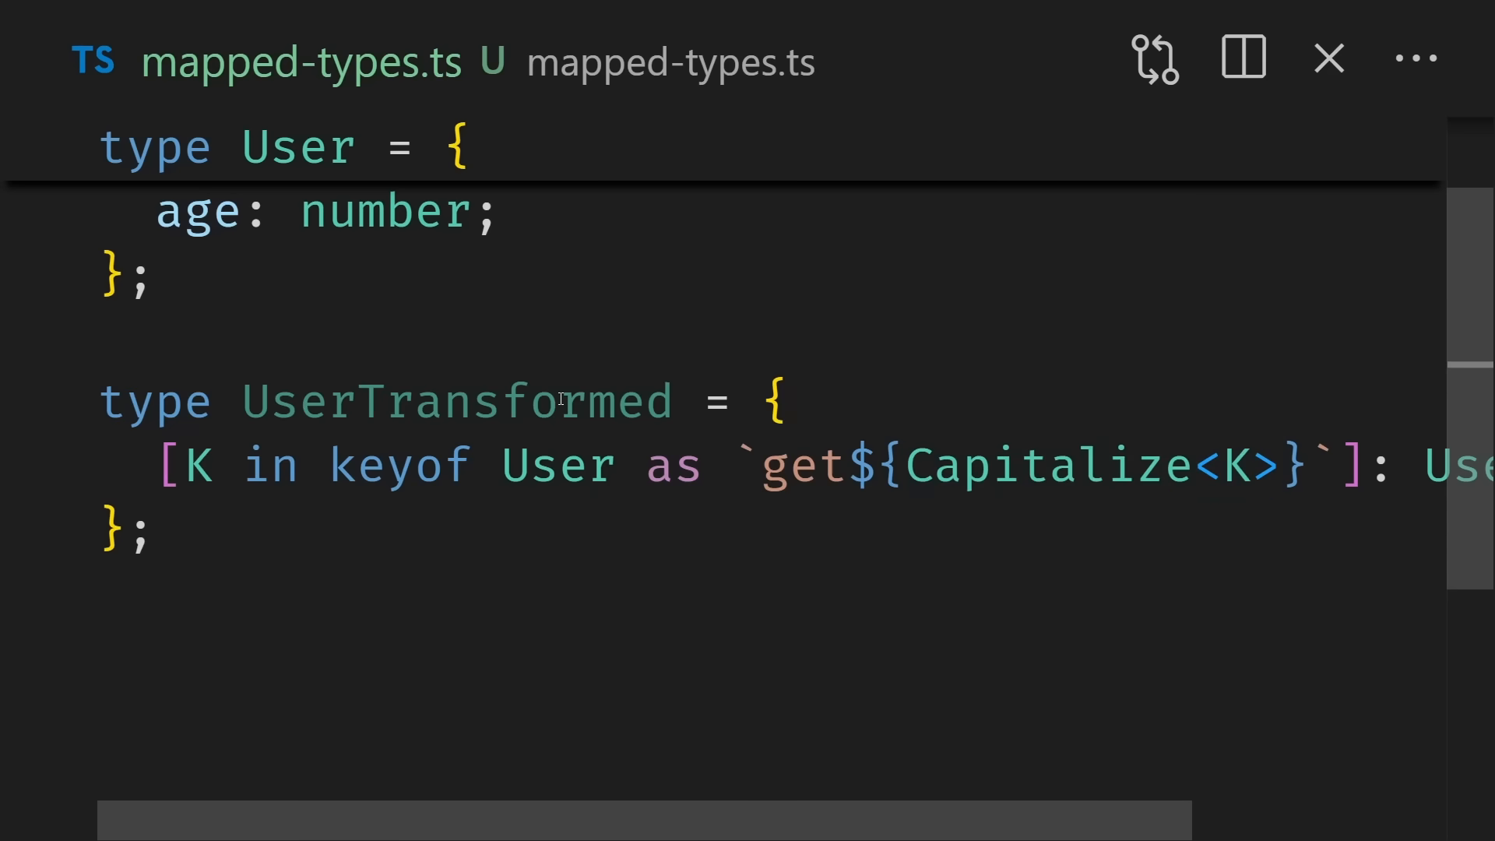
{"action": "mouse_move", "coordinate": [454, 400]}
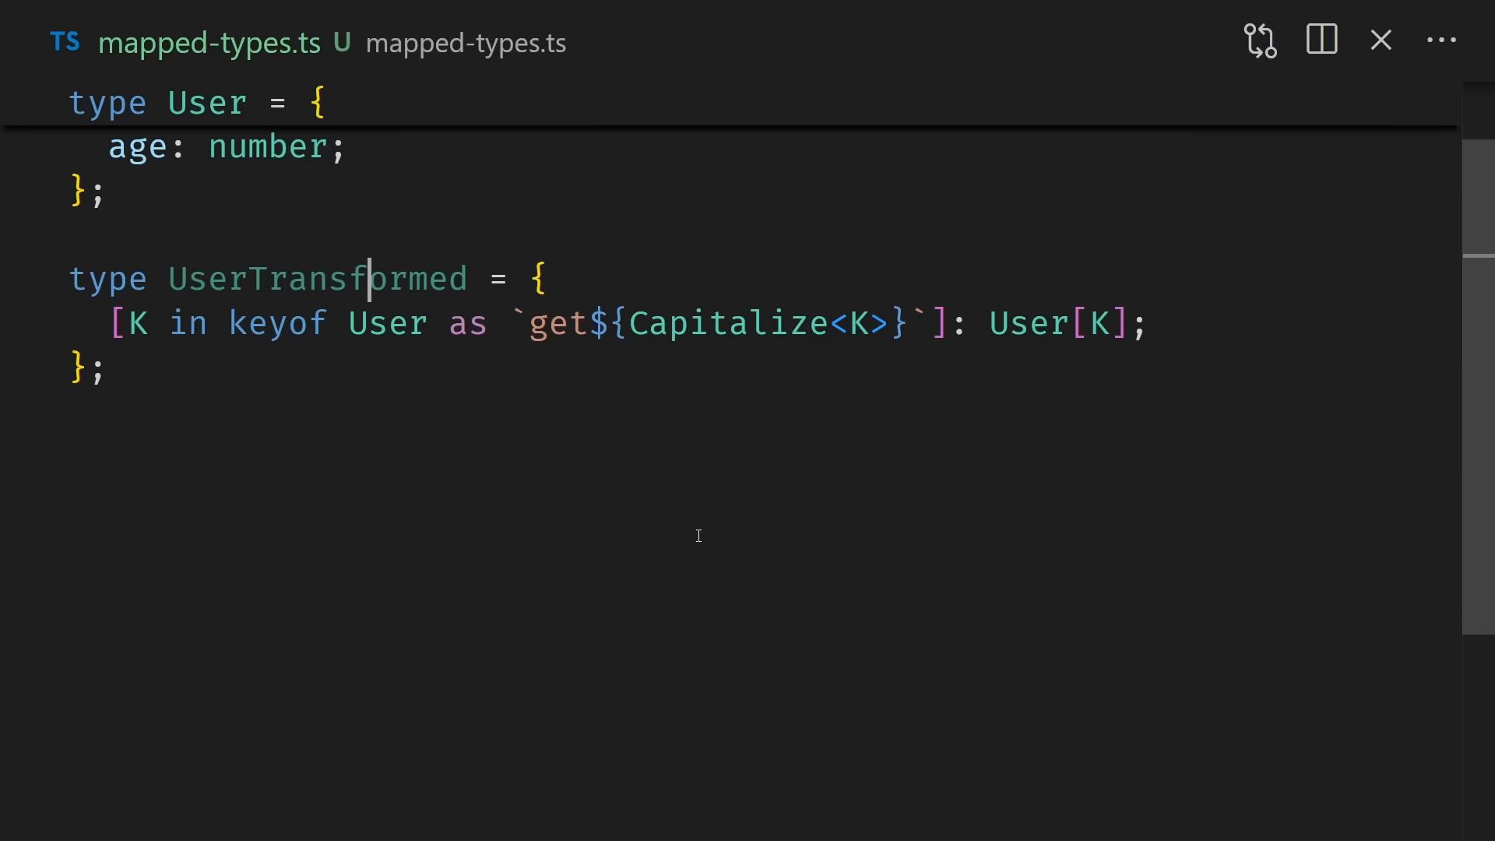
Step: Insert () => before User[K] so each property is a getter
{"action": "type", "text": "()"}
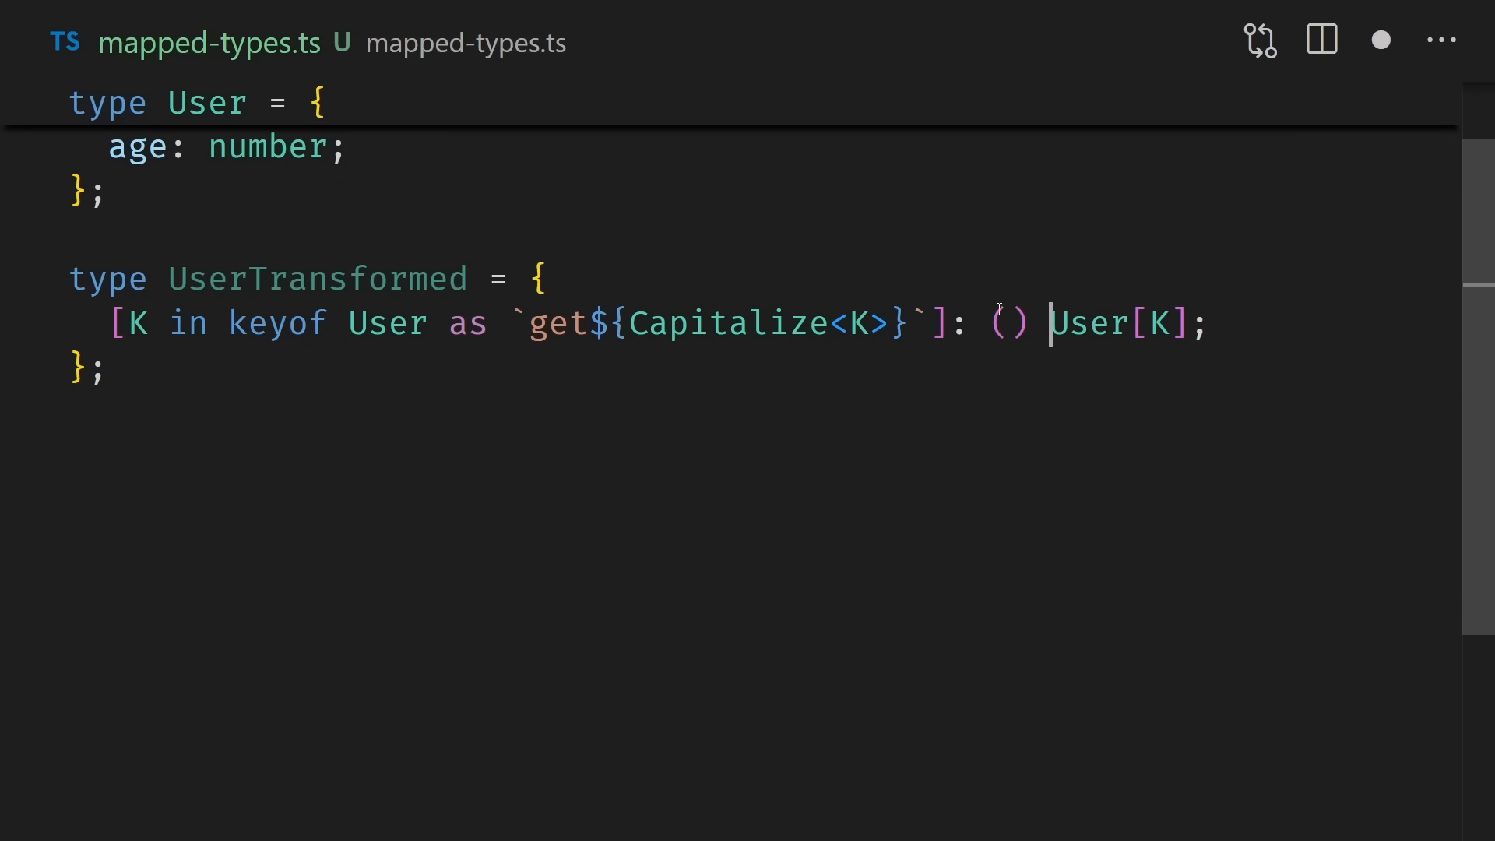
{"action": "type", "text": "=>"}
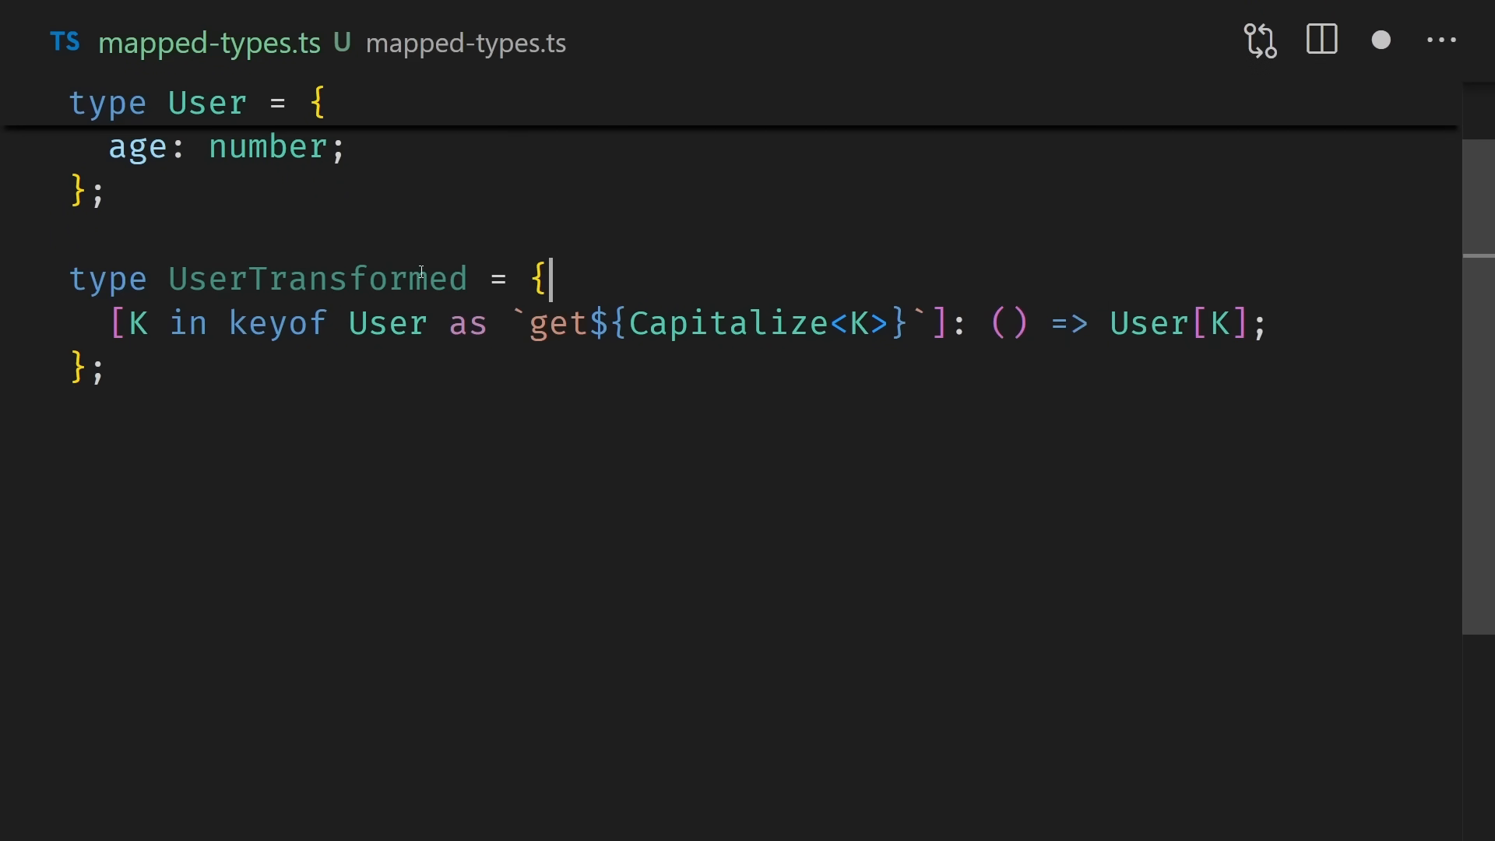
{"action": "mouse_move", "coordinate": [315, 279]}
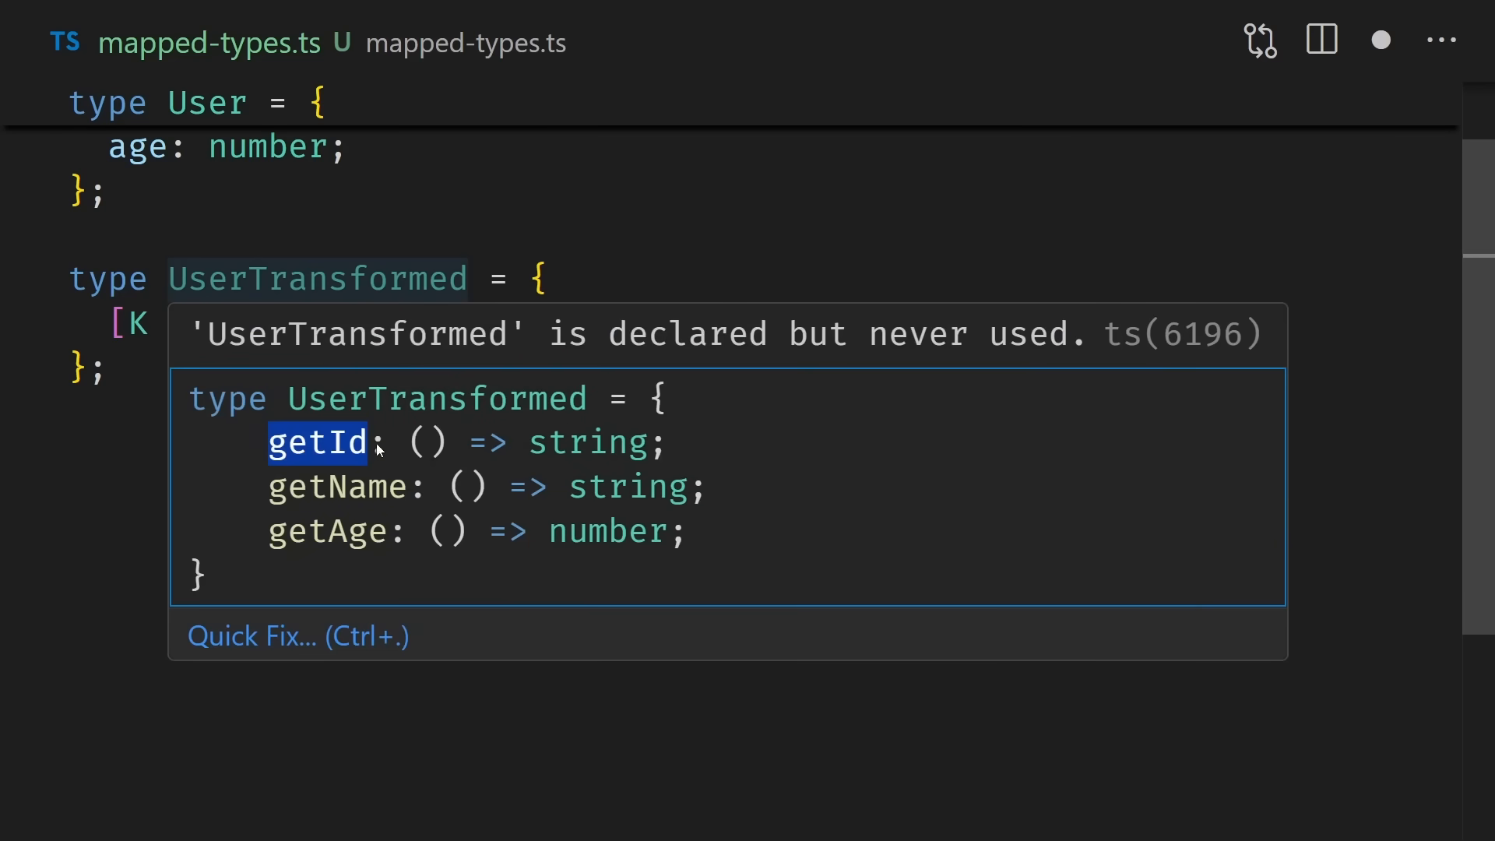